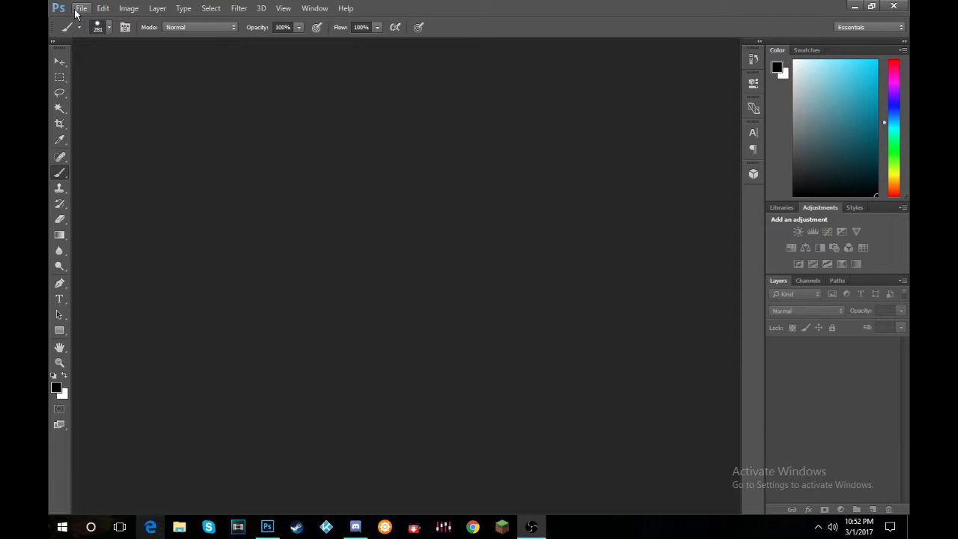
Start a new document and enter its 7680 × 4320 pixel, 300 ppi white-background settings
{"action": "left_click", "coordinate": [81, 9]}
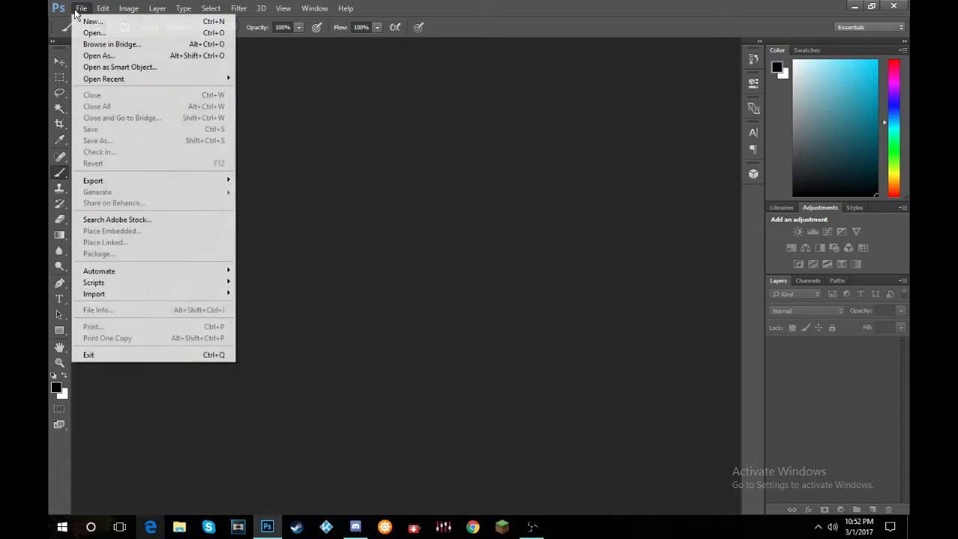
{"action": "left_click", "coordinate": [93, 21]}
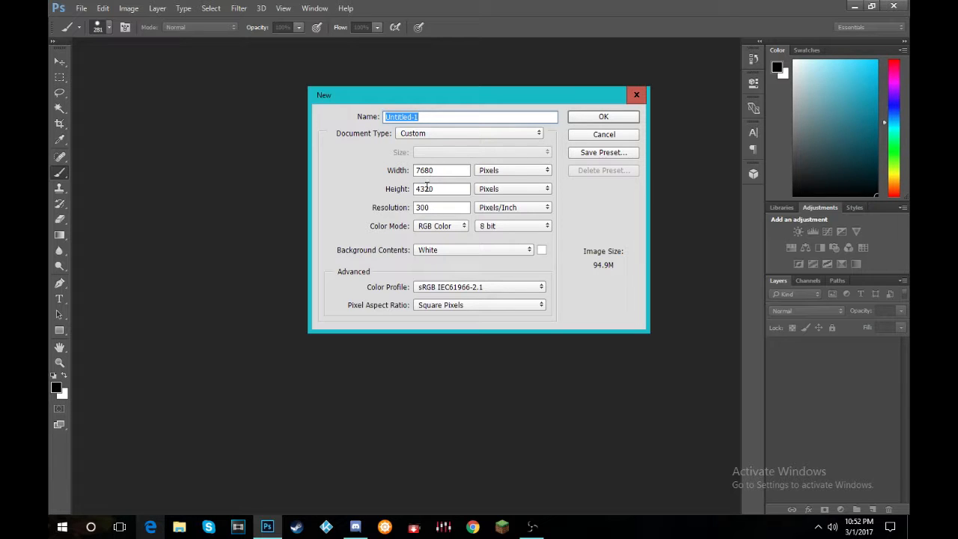
{"action": "left_click", "coordinate": [434, 188]}
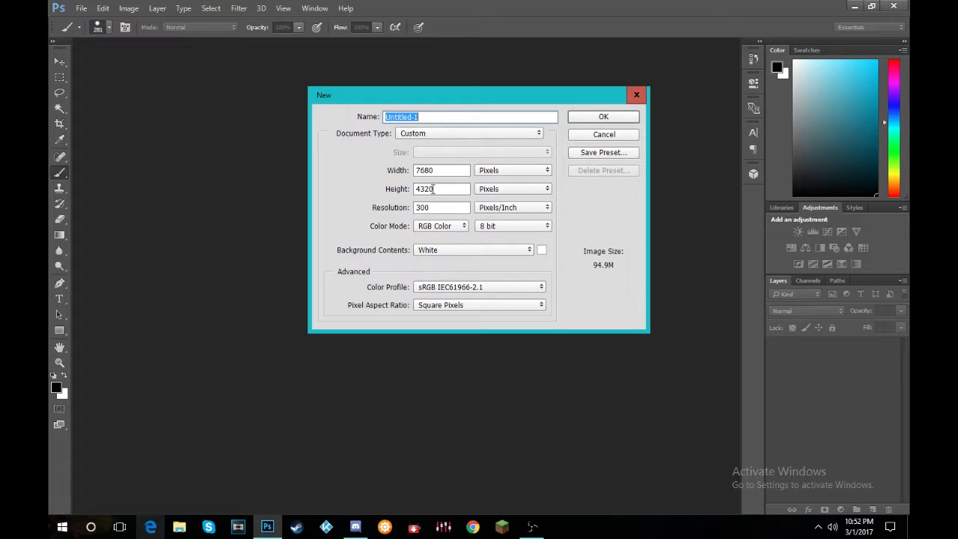
{"action": "mouse_move", "coordinate": [442, 189]}
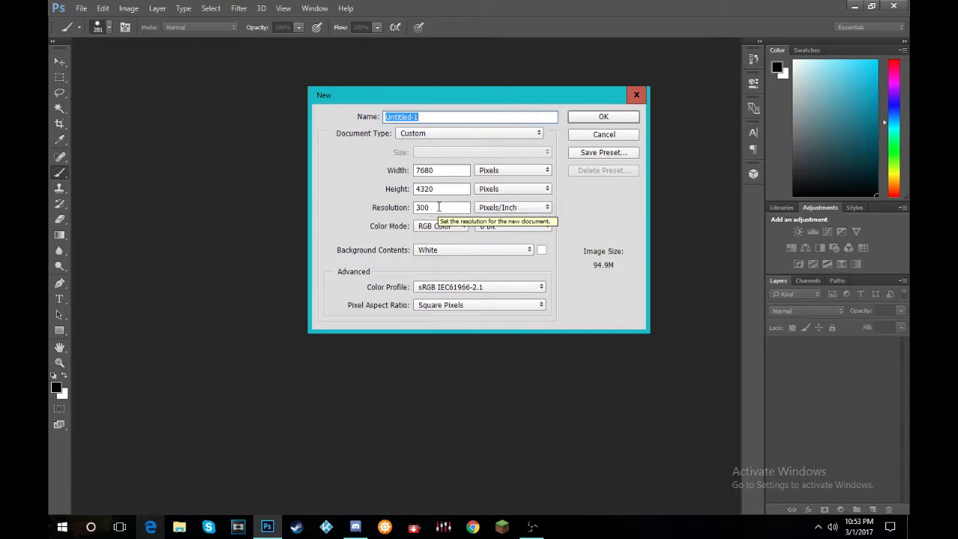
{"action": "mouse_move", "coordinate": [635, 109]}
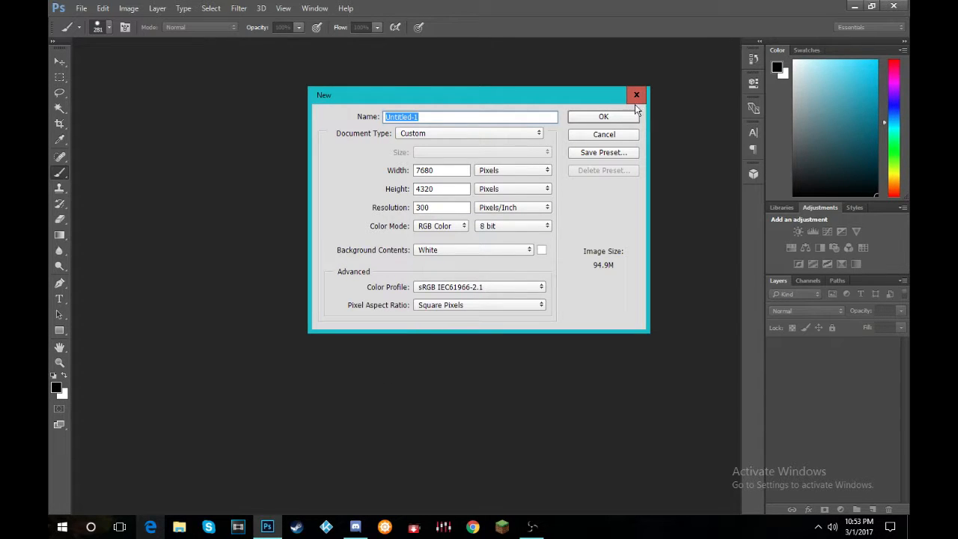
Create the white canvas, fill a left-side rectangle with cyan, and select a wide area overlapping its top
{"action": "left_click", "coordinate": [603, 117]}
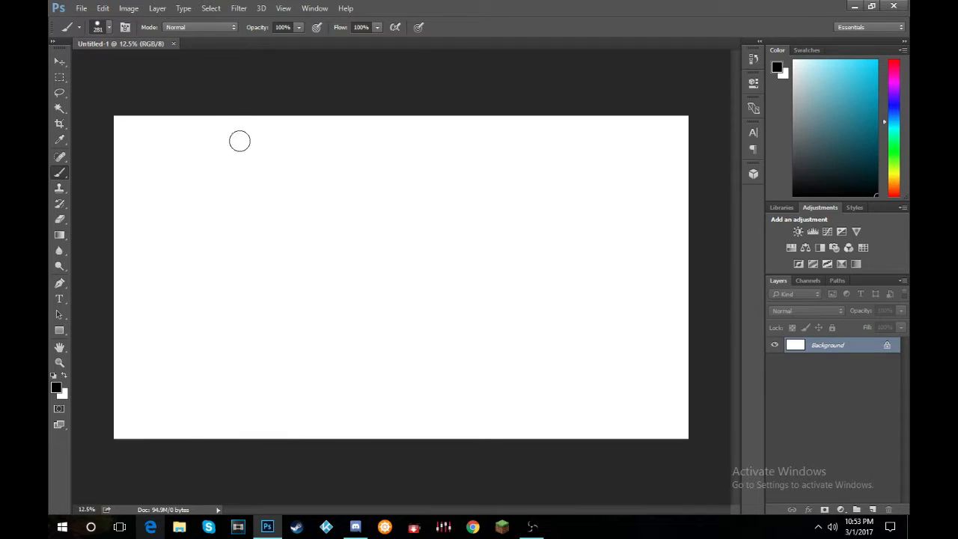
{"action": "mouse_move", "coordinate": [170, 198]}
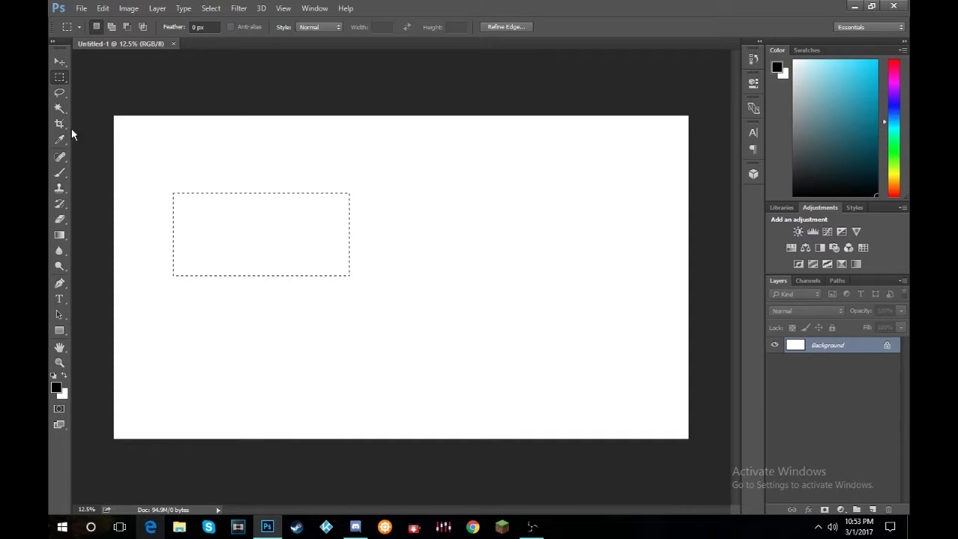
{"action": "left_click", "coordinate": [60, 173]}
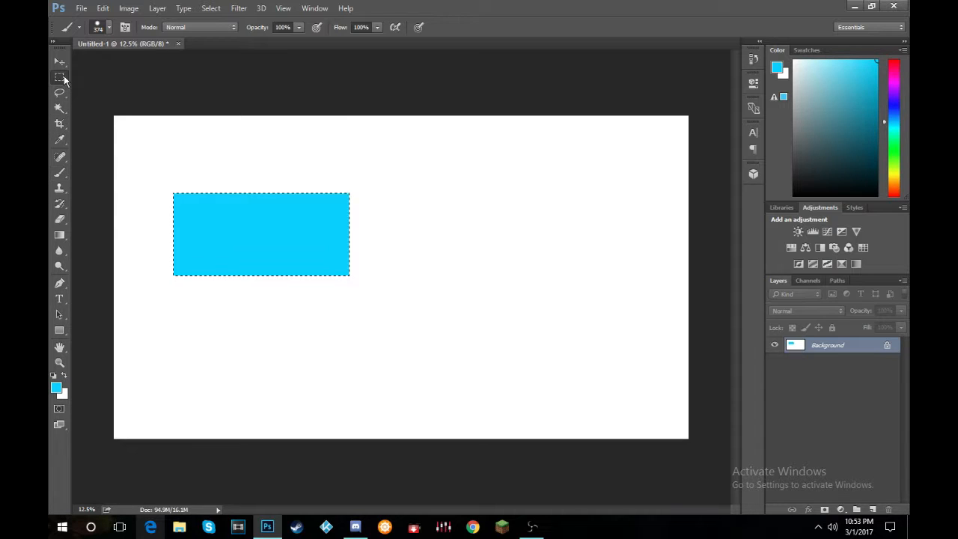
{"action": "left_click", "coordinate": [60, 78]}
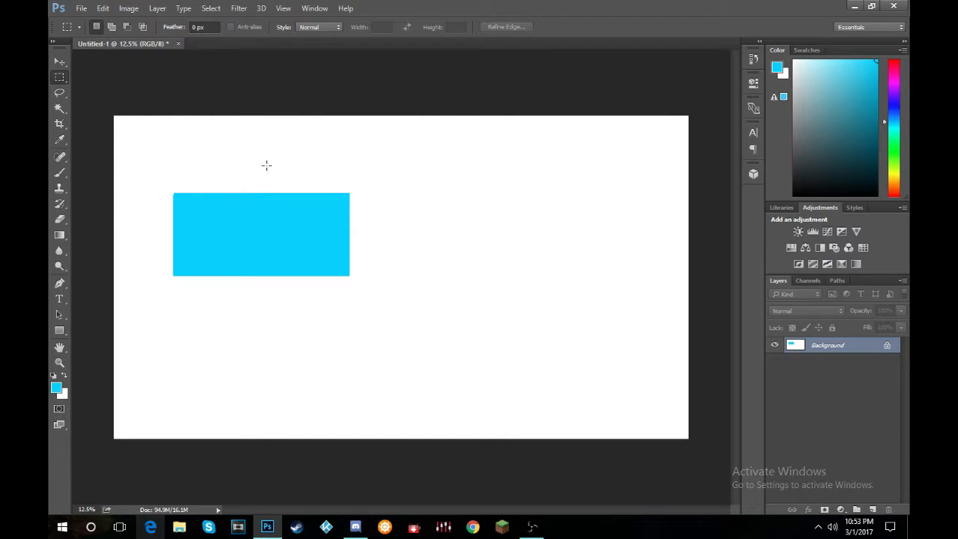
{"action": "left_click_drag", "start_coordinate": [263, 161], "coordinate": [478, 225]}
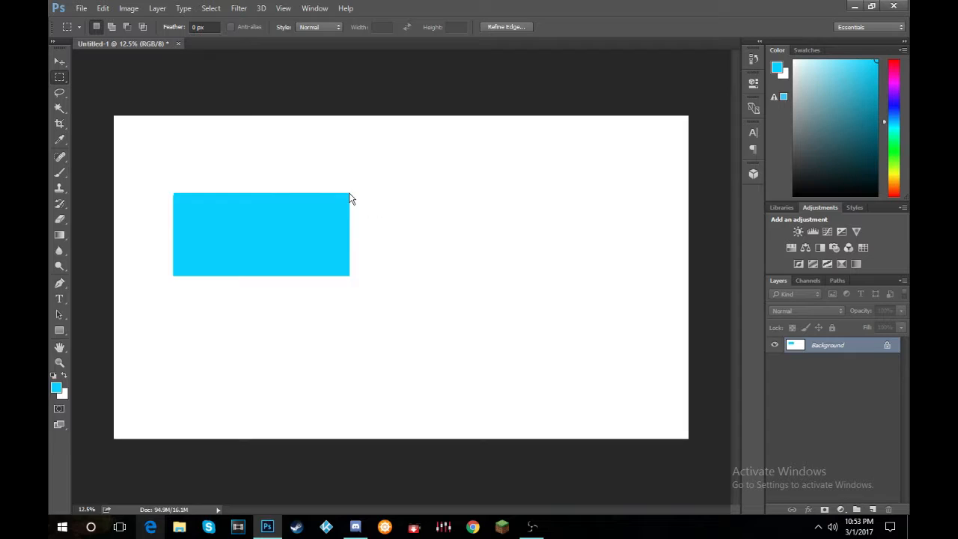
{"action": "left_click_drag", "start_coordinate": [263, 161], "coordinate": [476, 218]}
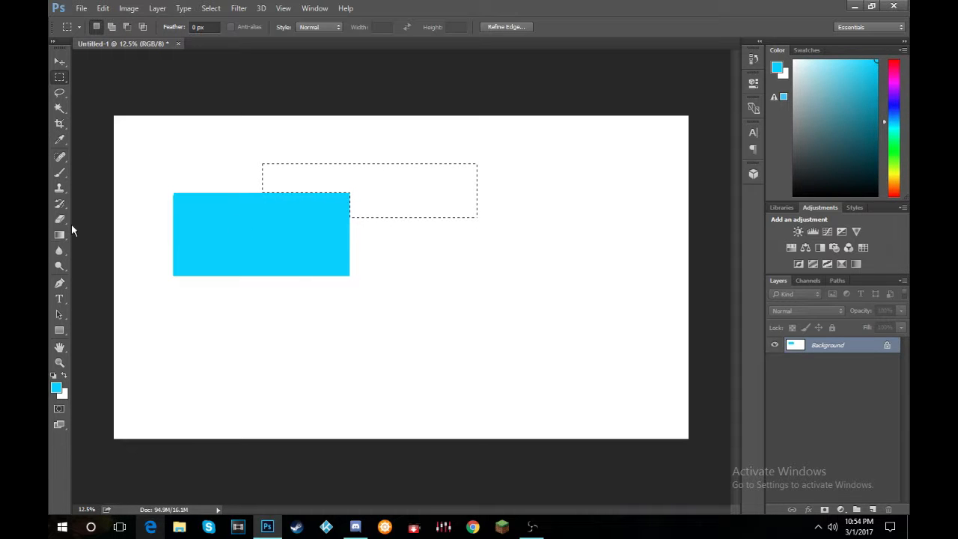
Fill the selected strip above the cyan rectangle with solid blue
{"action": "left_click", "coordinate": [60, 174]}
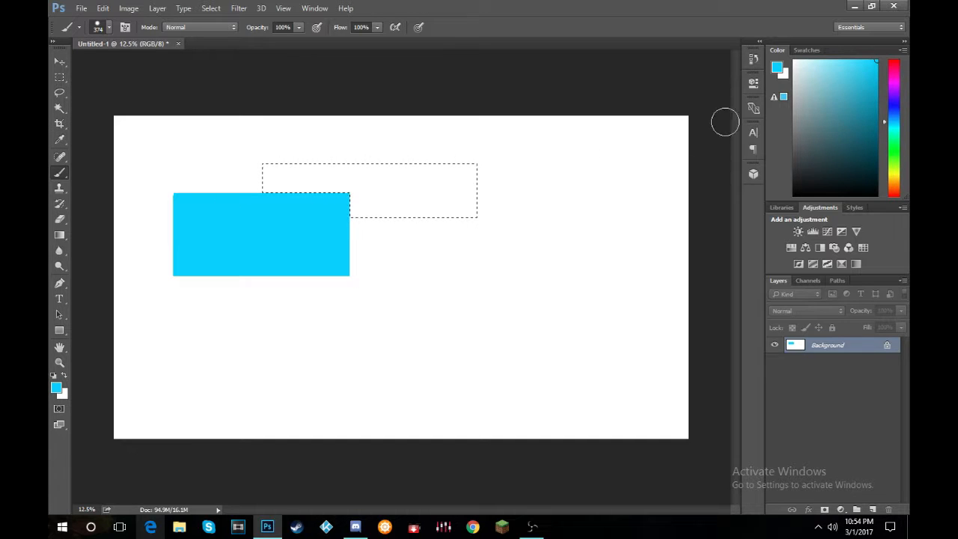
{"action": "left_click_drag", "start_coordinate": [267, 174], "coordinate": [472, 177]}
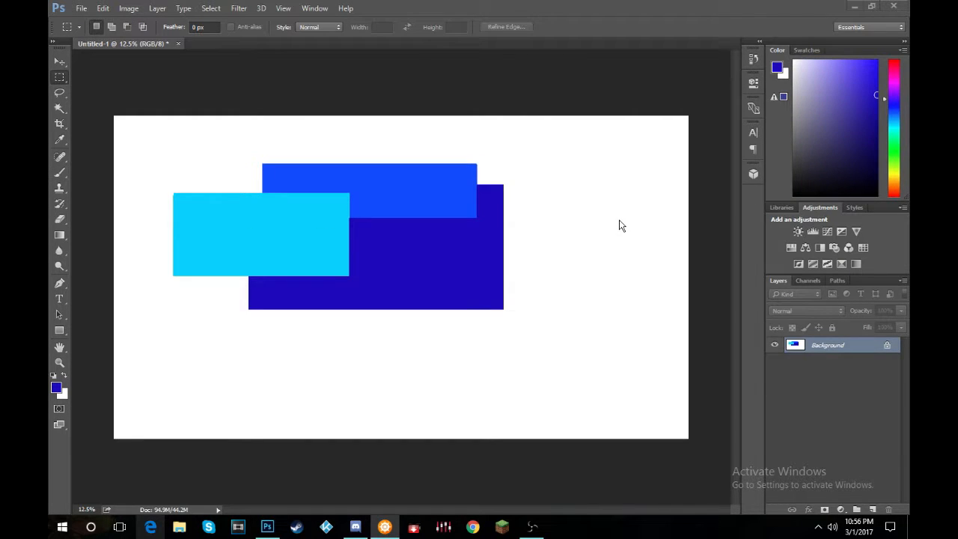
{"action": "mouse_move", "coordinate": [611, 246]}
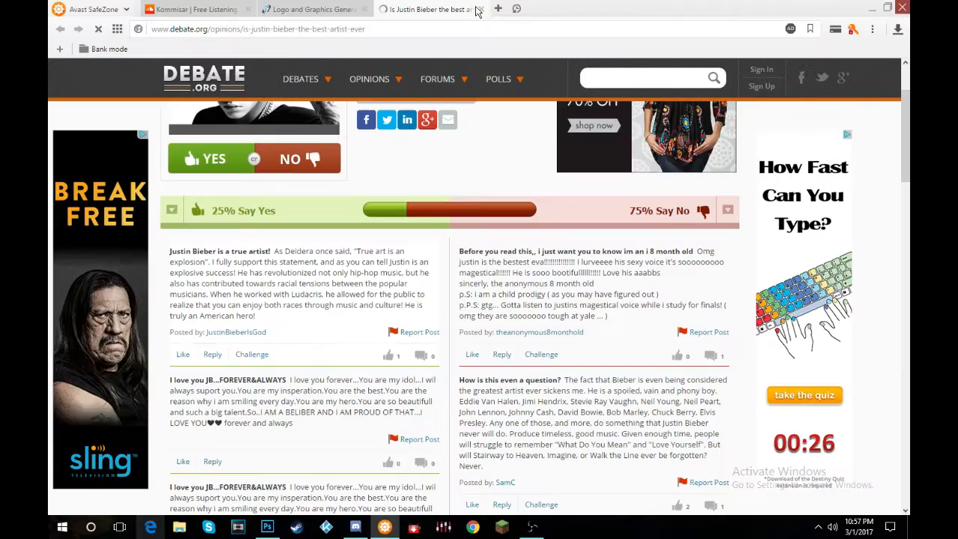
Switch to the Cool Text logo generator page in Chrome
{"action": "left_click", "coordinate": [314, 9]}
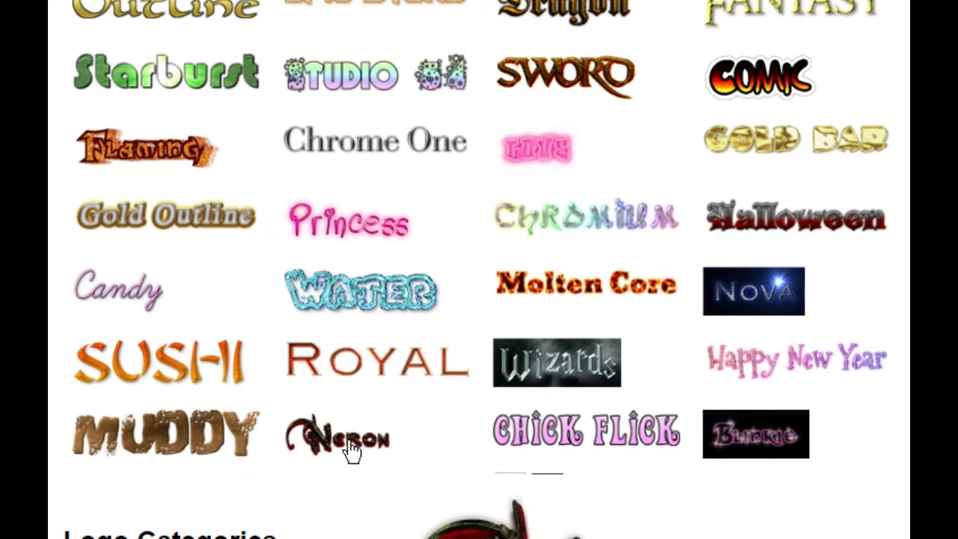
Generate the Exile logo in the Neron style at size 450 and download it
{"action": "left_click", "coordinate": [344, 437]}
{"action": "type", "text": "Exile"}
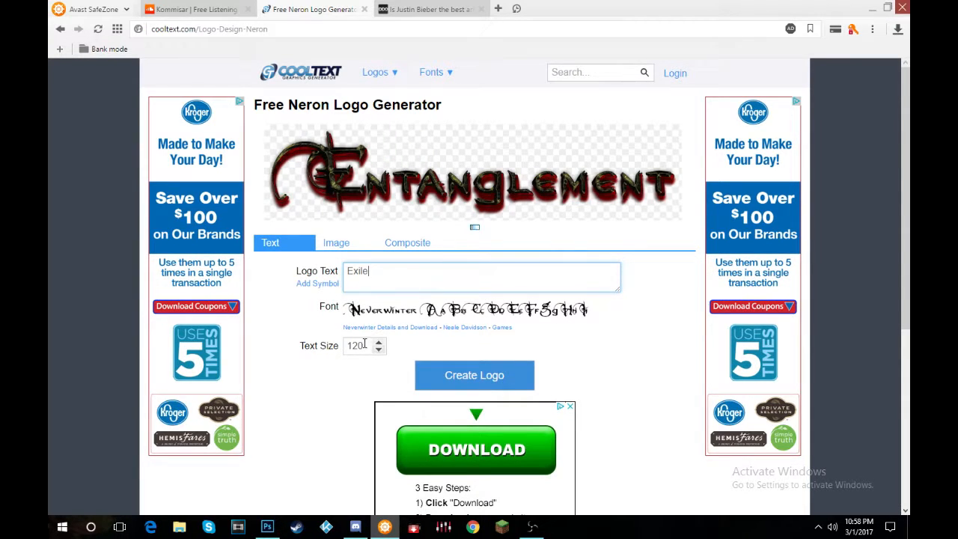
{"action": "type", "text": "450"}
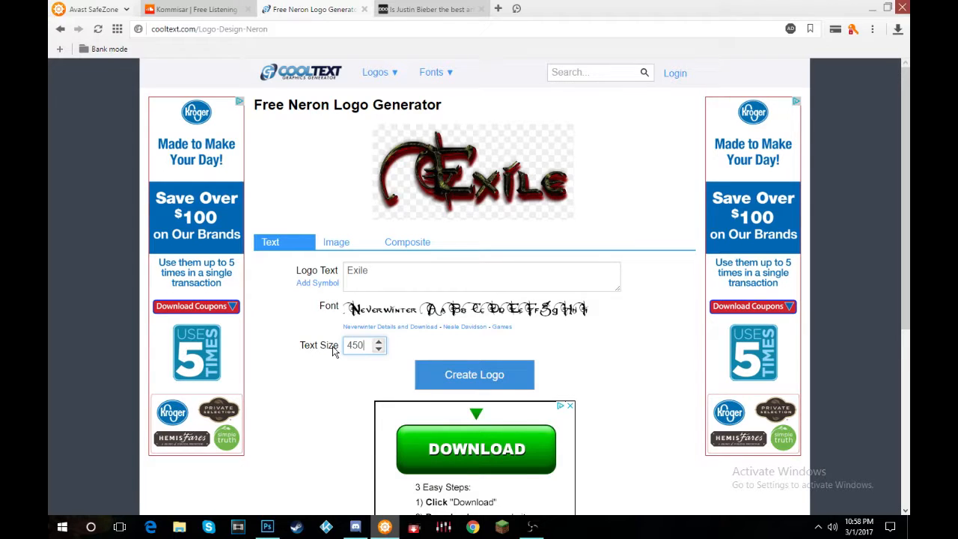
{"action": "left_click", "coordinate": [473, 374]}
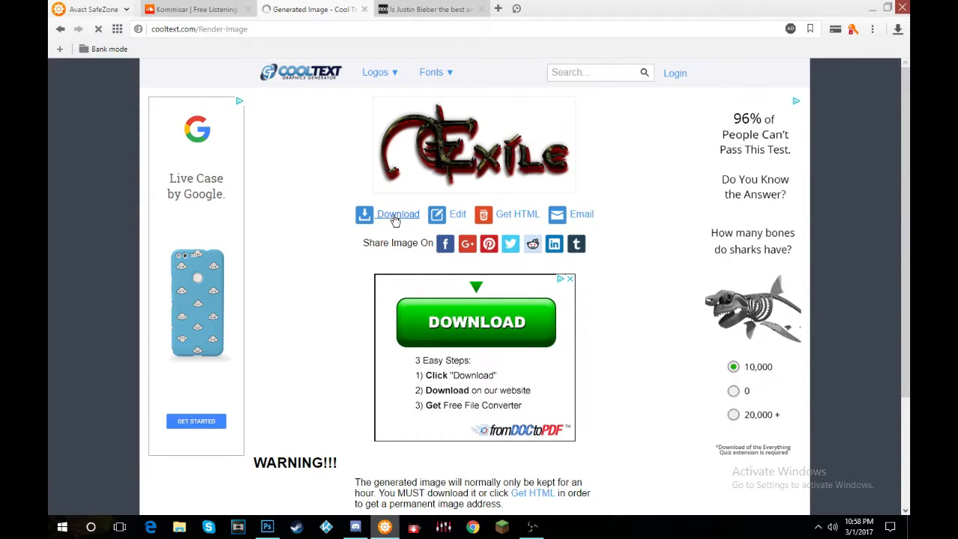
{"action": "left_click", "coordinate": [398, 214]}
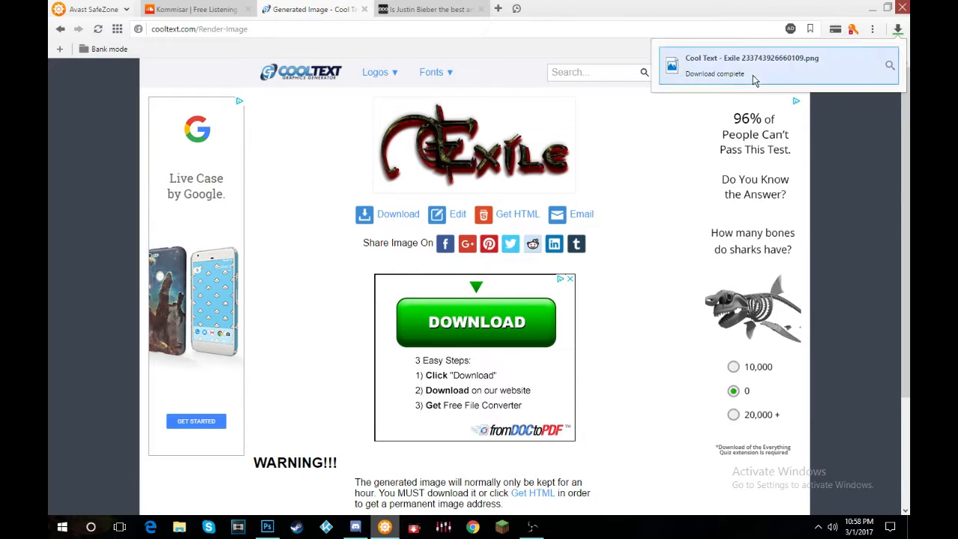
Bring the downloaded Exile logo file into Photoshop over the coloured rectangles
{"action": "left_click", "coordinate": [749, 66]}
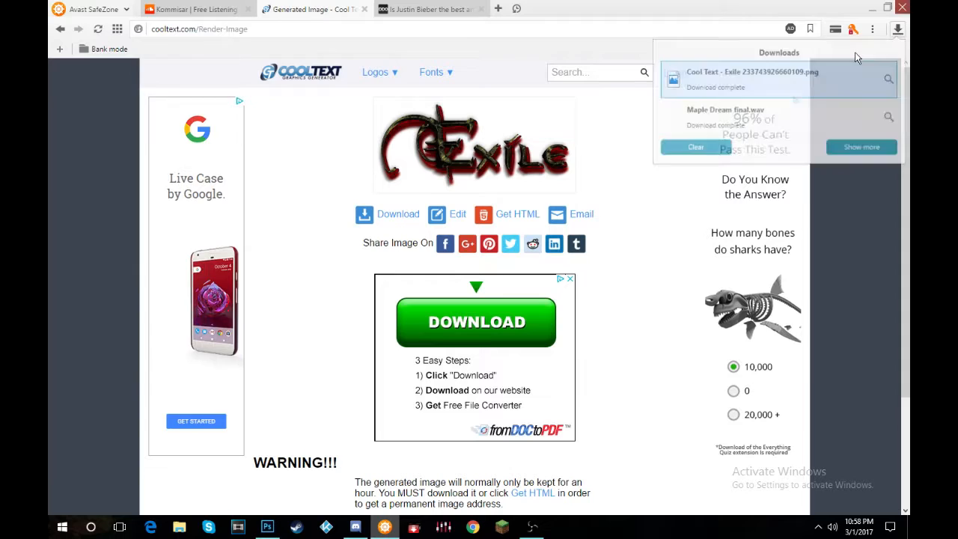
{"action": "left_click", "coordinate": [266, 527]}
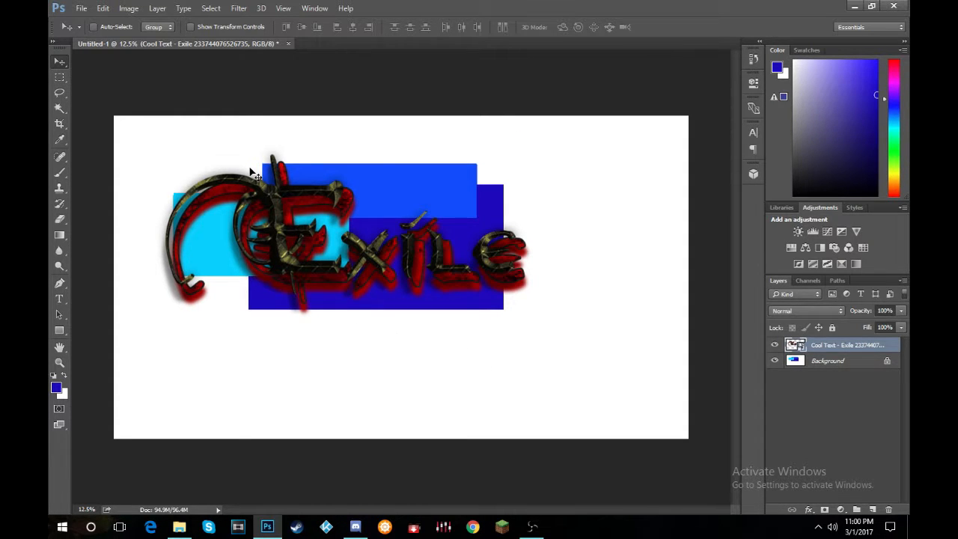
{"action": "left_click_drag", "start_coordinate": [251, 172], "coordinate": [341, 202]}
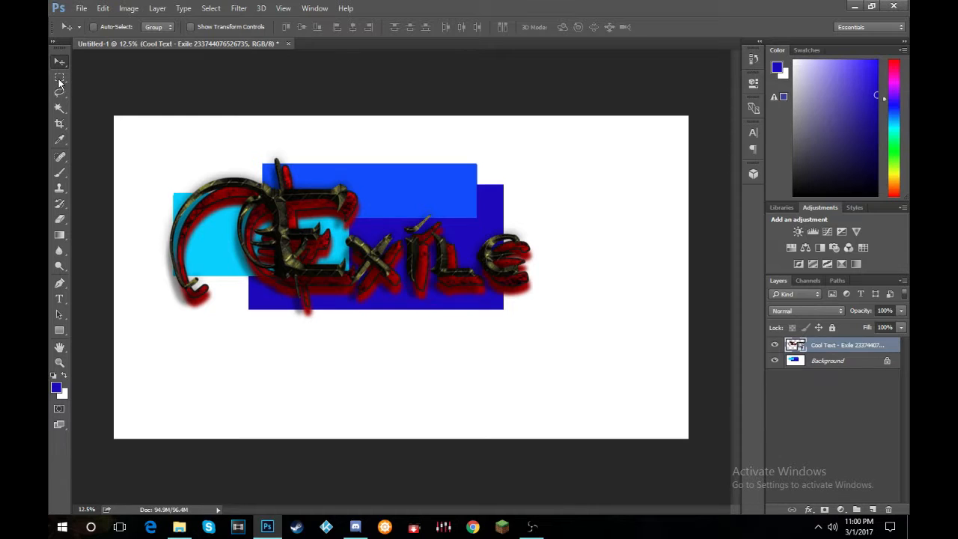
Crop the canvas to frame the Exile logo and coloured rectangles tightly
{"action": "left_click", "coordinate": [60, 123]}
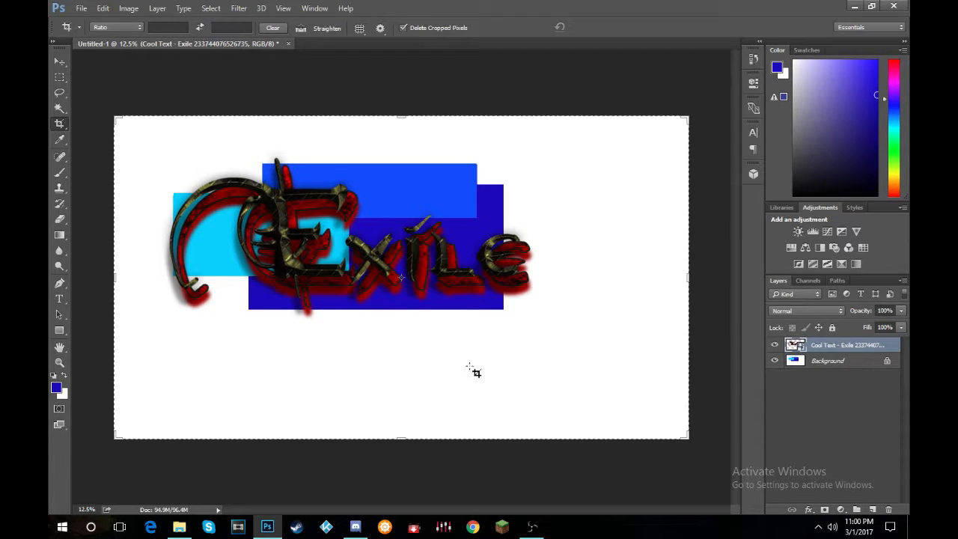
{"action": "left_click_drag", "start_coordinate": [689, 434], "coordinate": [649, 410]}
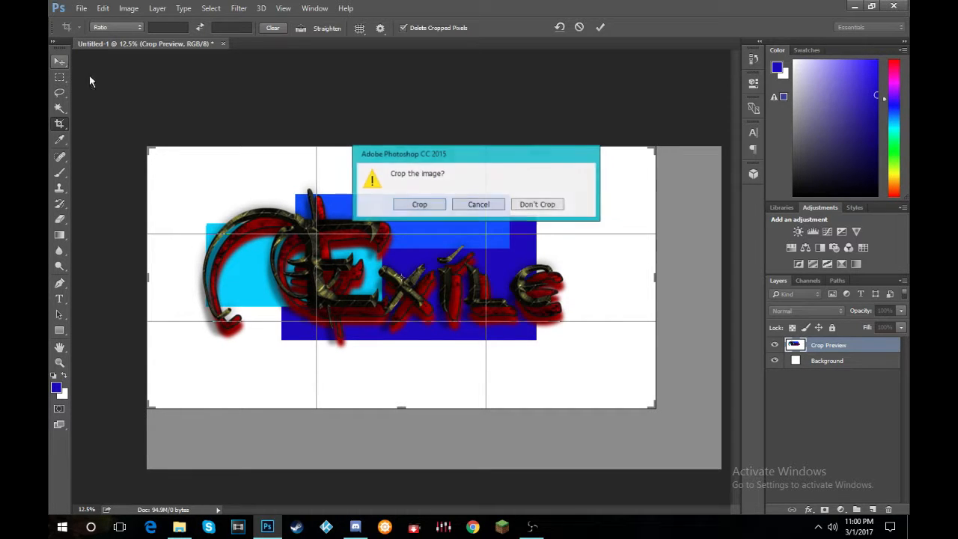
{"action": "left_click", "coordinate": [536, 204]}
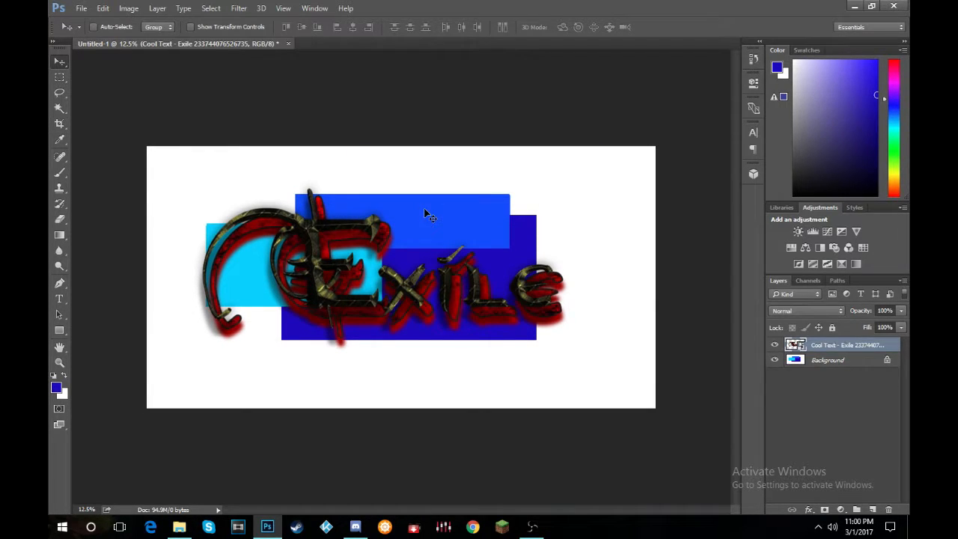
{"action": "left_click", "coordinate": [81, 9]}
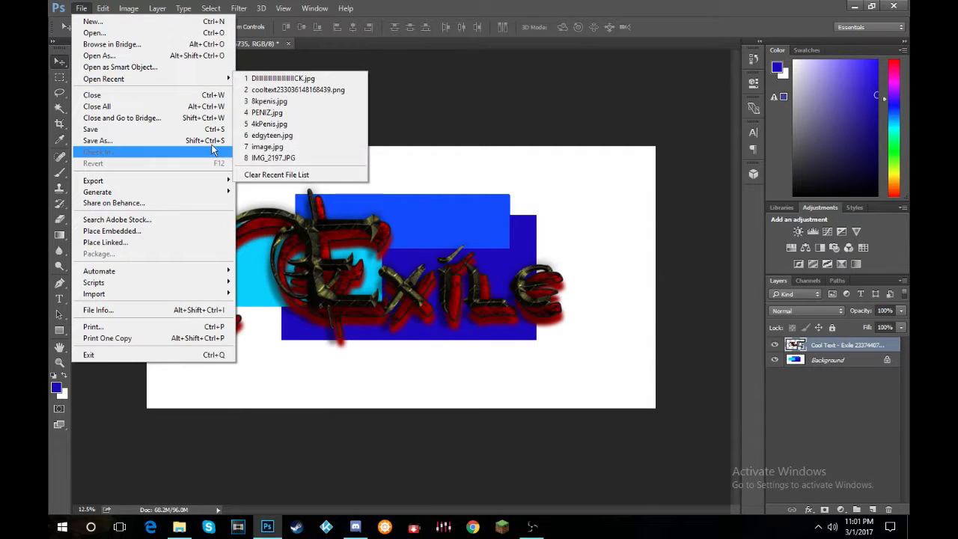
Dismiss and reopen Photoshop's File menu over the cropped banner
{"action": "left_click", "coordinate": [102, 9]}
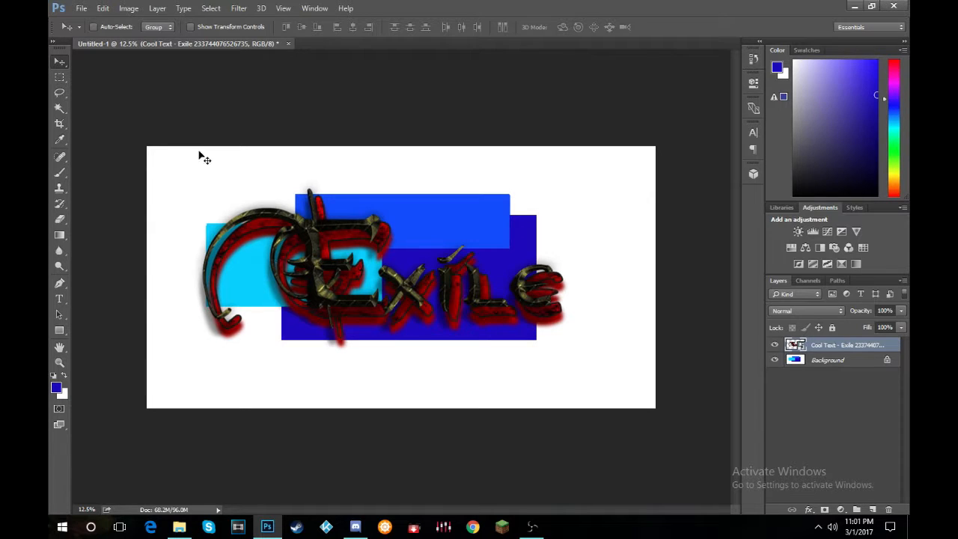
{"action": "left_click", "coordinate": [81, 9]}
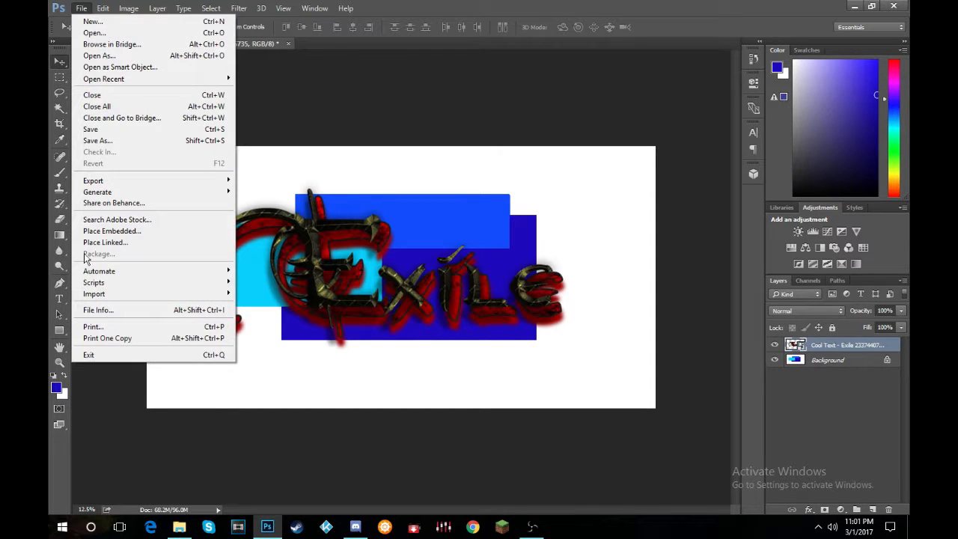
{"action": "mouse_move", "coordinate": [93, 282]}
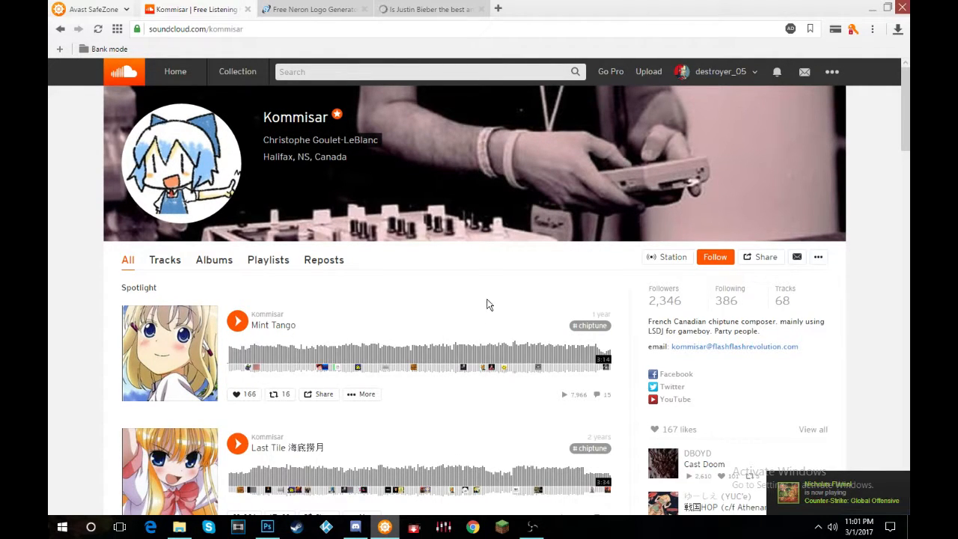
{"action": "scroll", "scroll_direction": "down", "scroll_amount": 3}
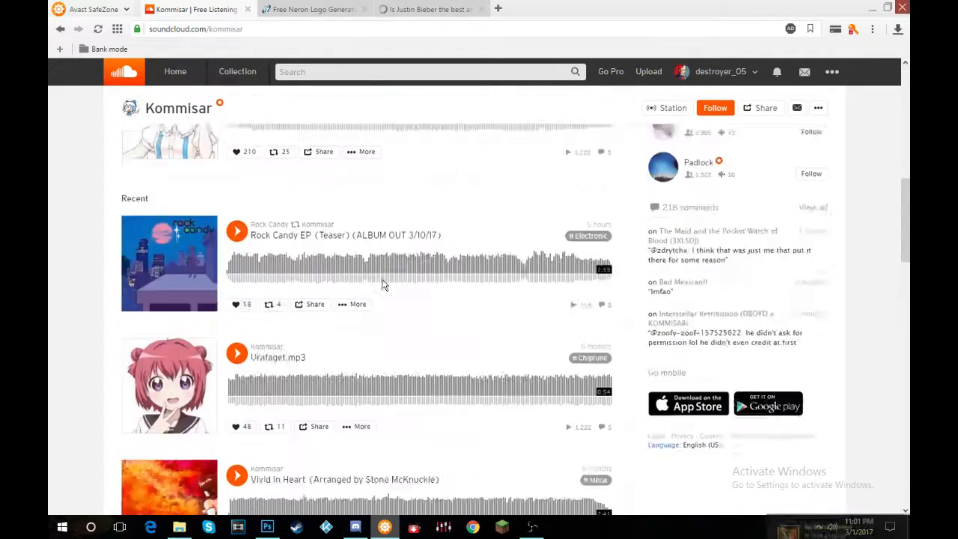
{"action": "scroll", "scroll_direction": "down", "scroll_amount": 3}
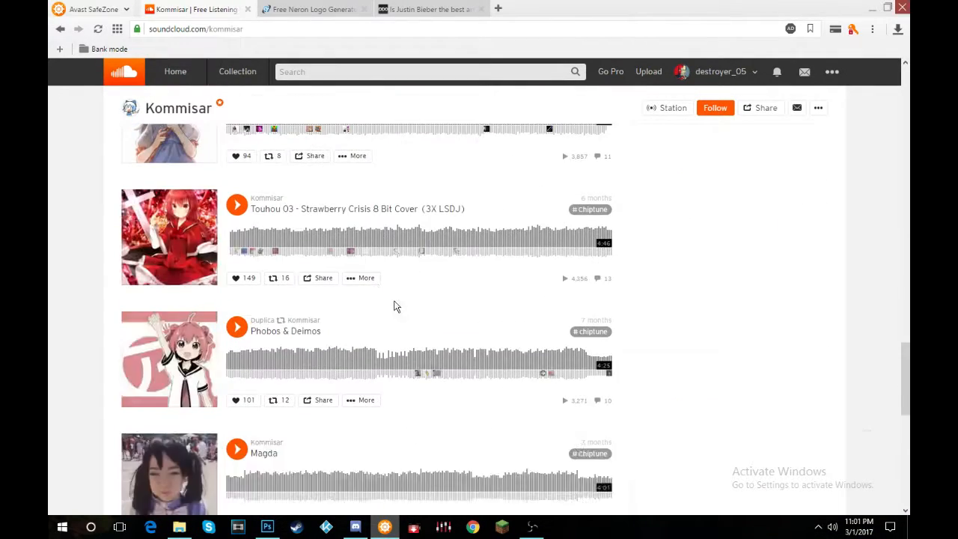
{"action": "scroll", "scroll_direction": "down", "scroll_amount": 3}
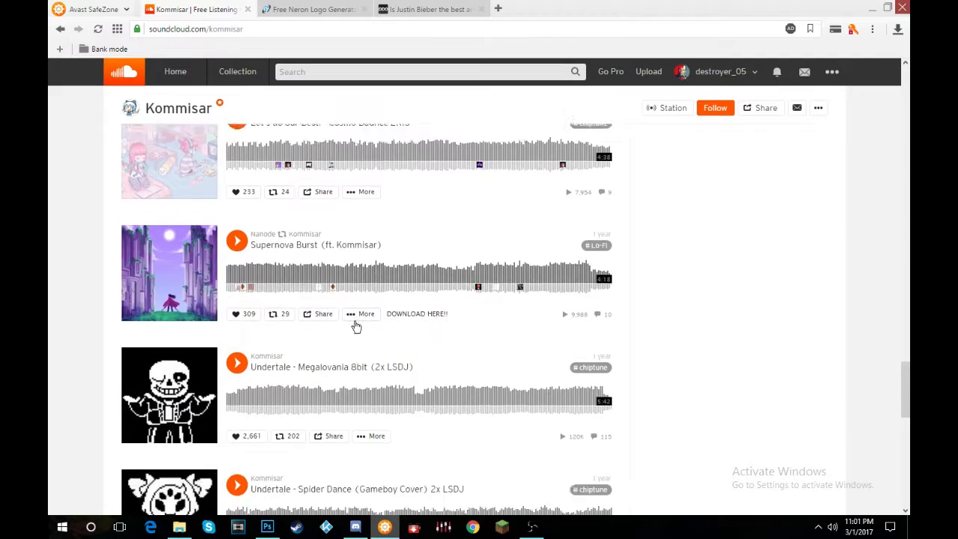
{"action": "scroll", "scroll_direction": "down", "scroll_amount": 3}
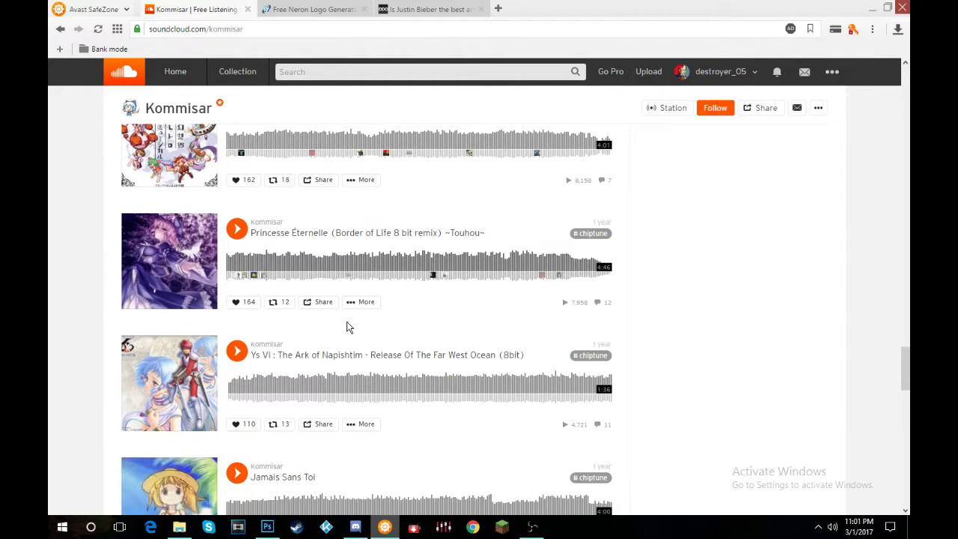
{"action": "scroll", "scroll_direction": "down", "scroll_amount": 3}
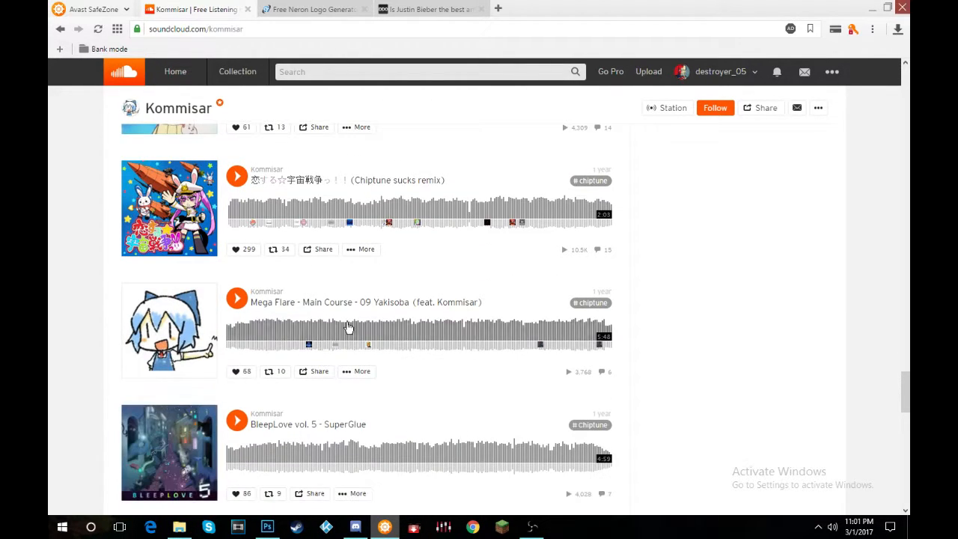
{"action": "scroll", "scroll_direction": "down", "scroll_amount": 3}
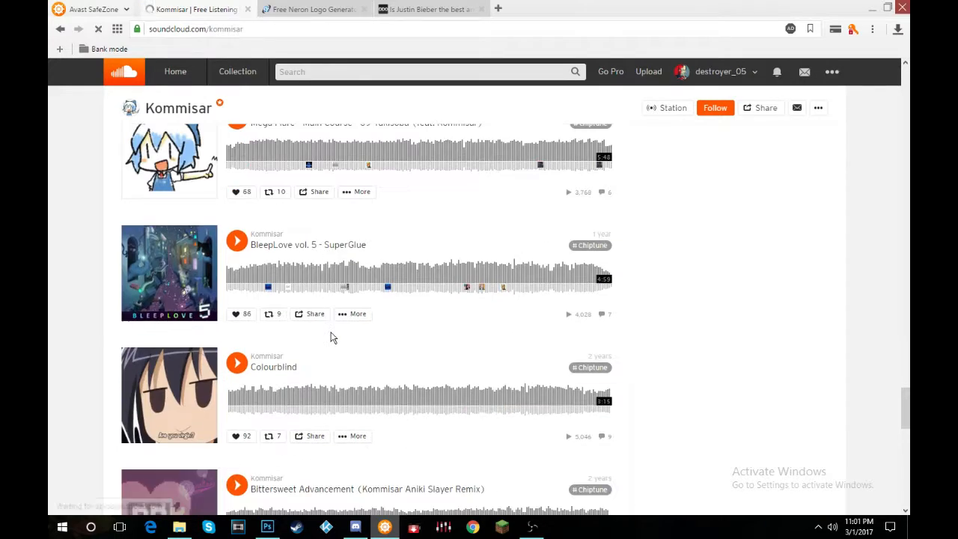
{"action": "scroll", "scroll_direction": "down", "scroll_amount": 3}
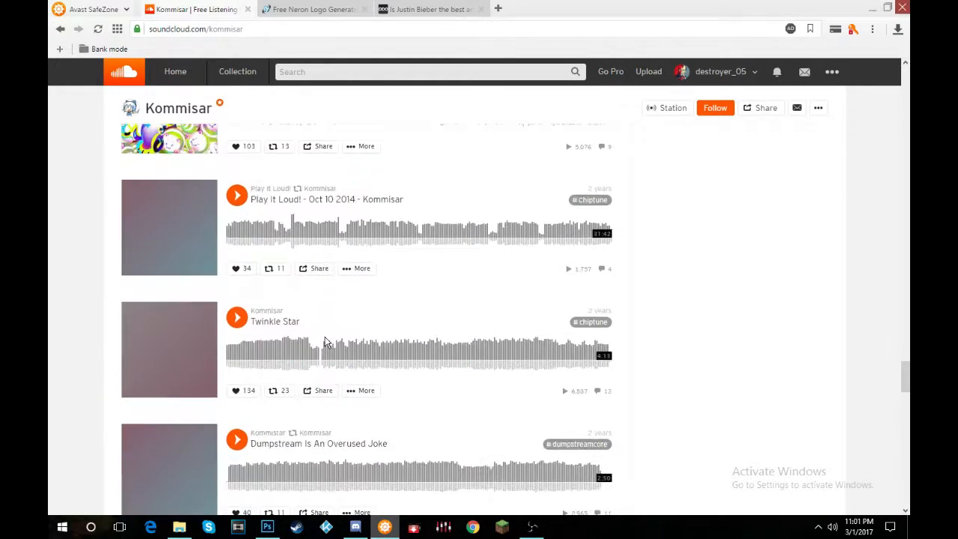
{"action": "scroll", "scroll_direction": "down", "scroll_amount": 3}
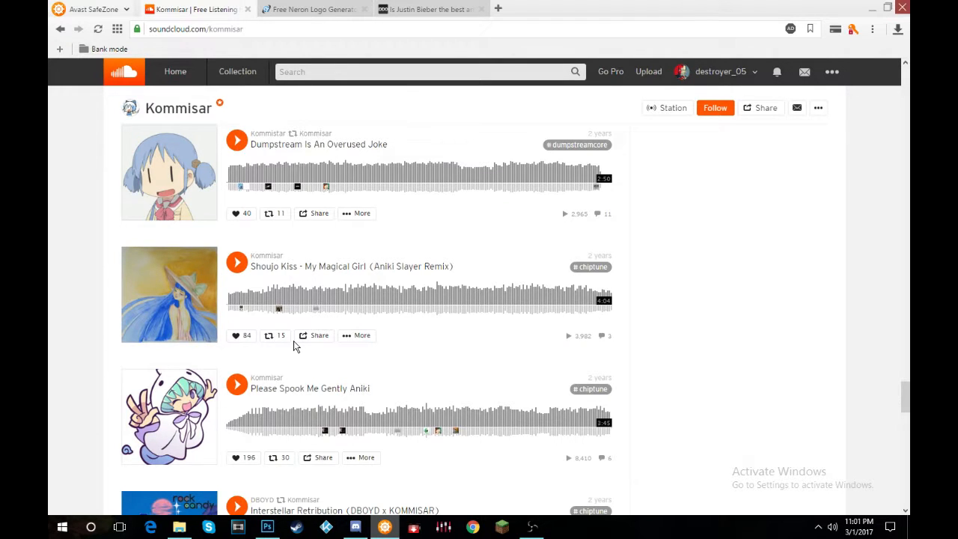
{"action": "scroll", "scroll_direction": "down", "scroll_amount": 3}
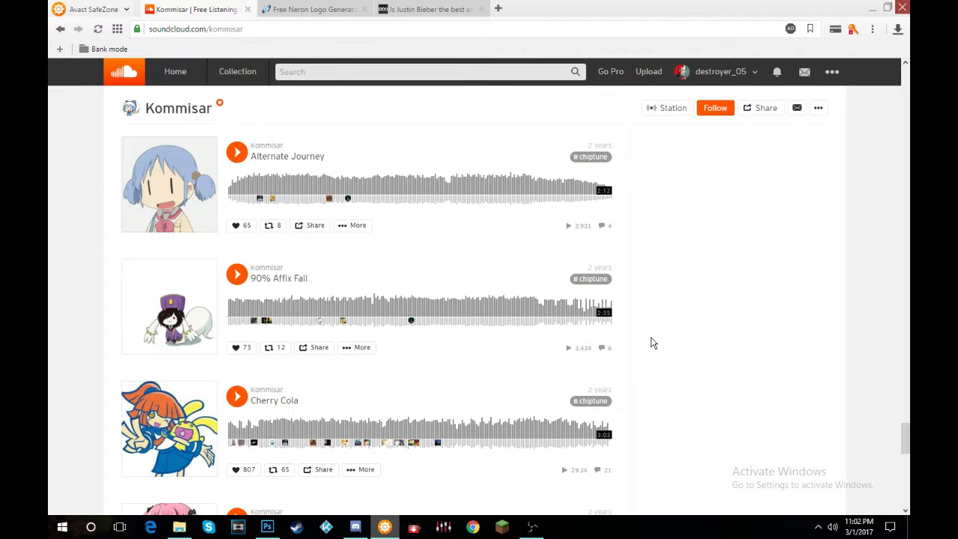
{"action": "scroll", "scroll_direction": "down", "scroll_amount": 3}
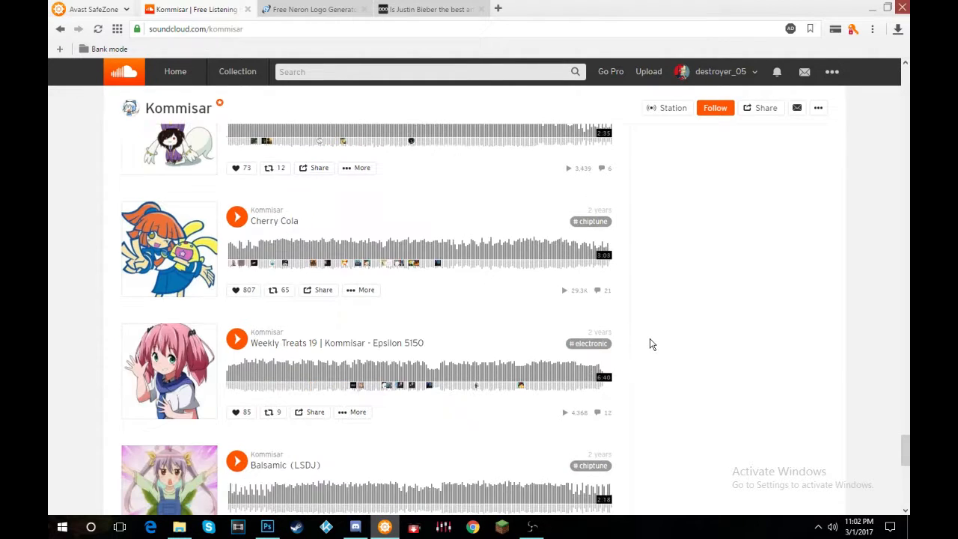
{"action": "scroll", "scroll_direction": "down", "scroll_amount": 3}
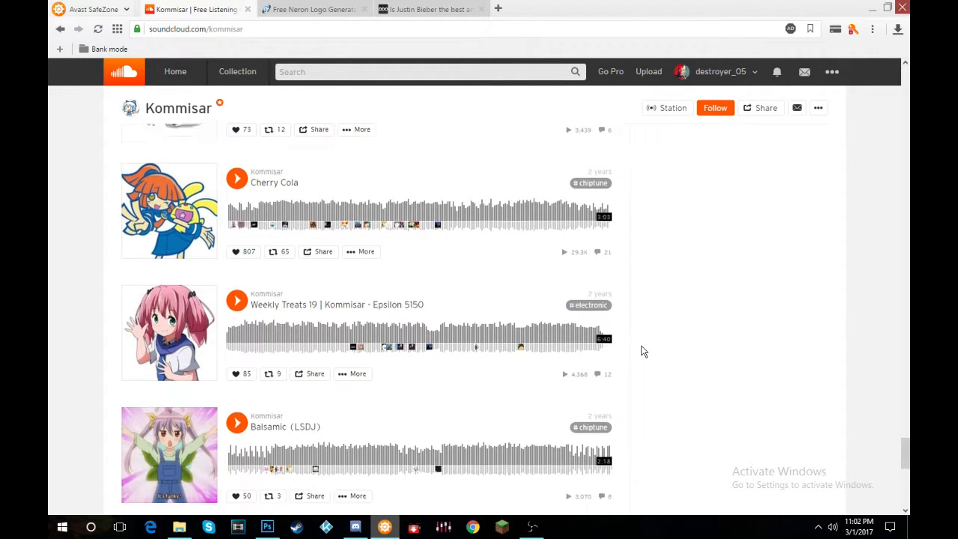
{"action": "scroll", "scroll_direction": "down", "scroll_amount": 3}
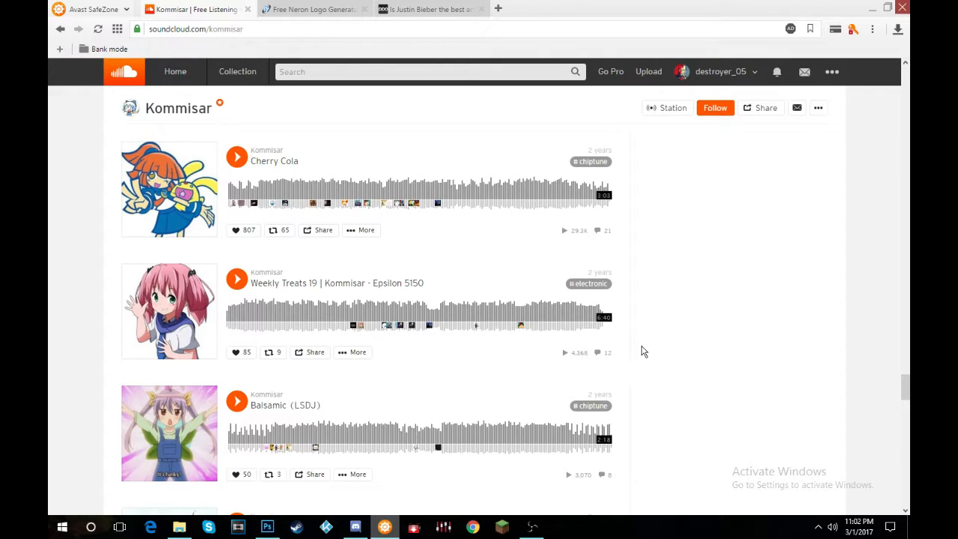
{"action": "mouse_move", "coordinate": [715, 408]}
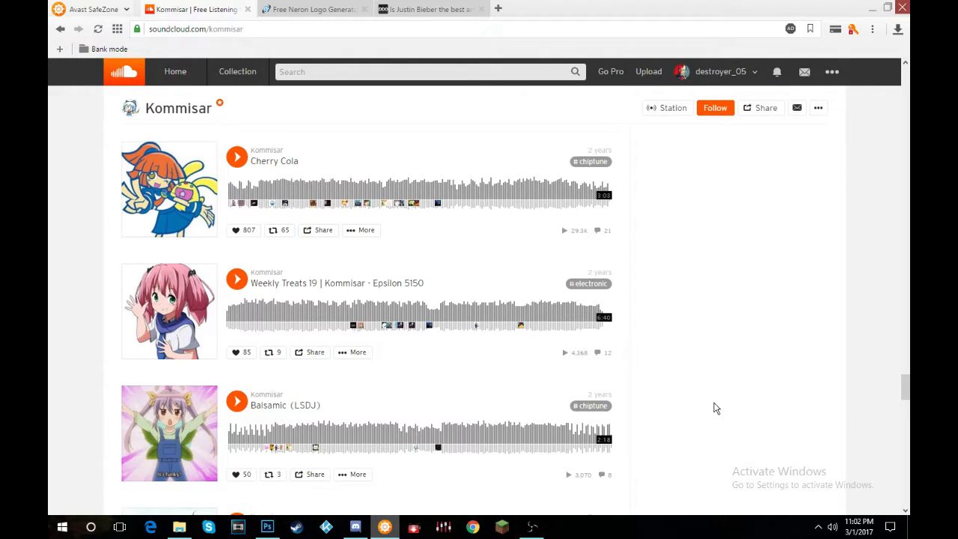